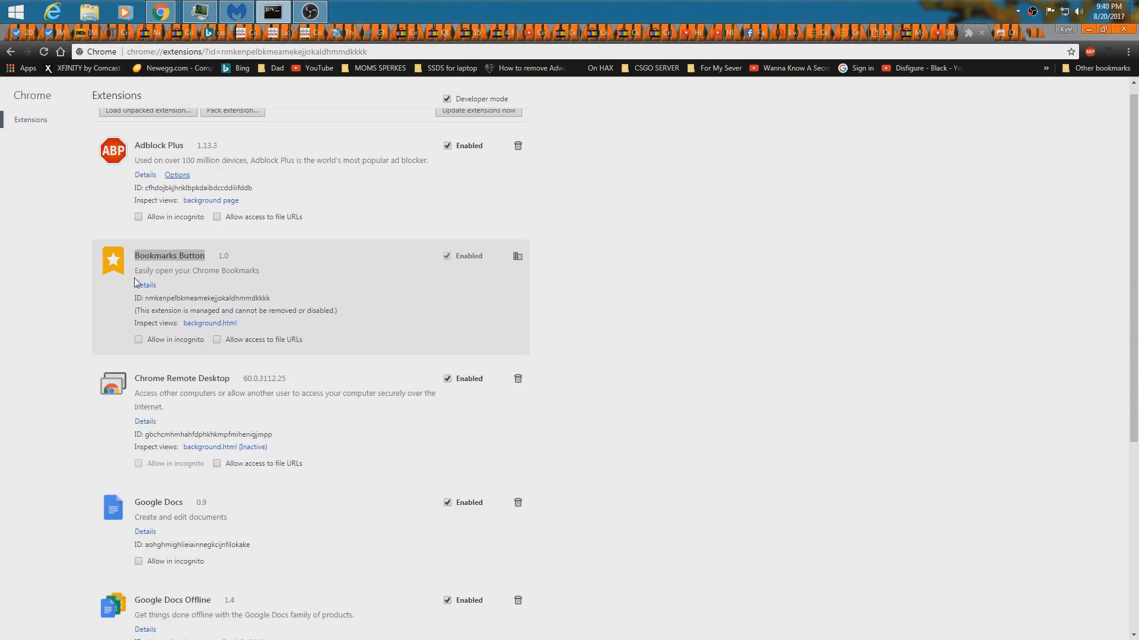
# Step: Launch Command Prompt over Chrome's extensions page showing the managed Bookmarks Button
pyautogui.doubleClick(169, 256)
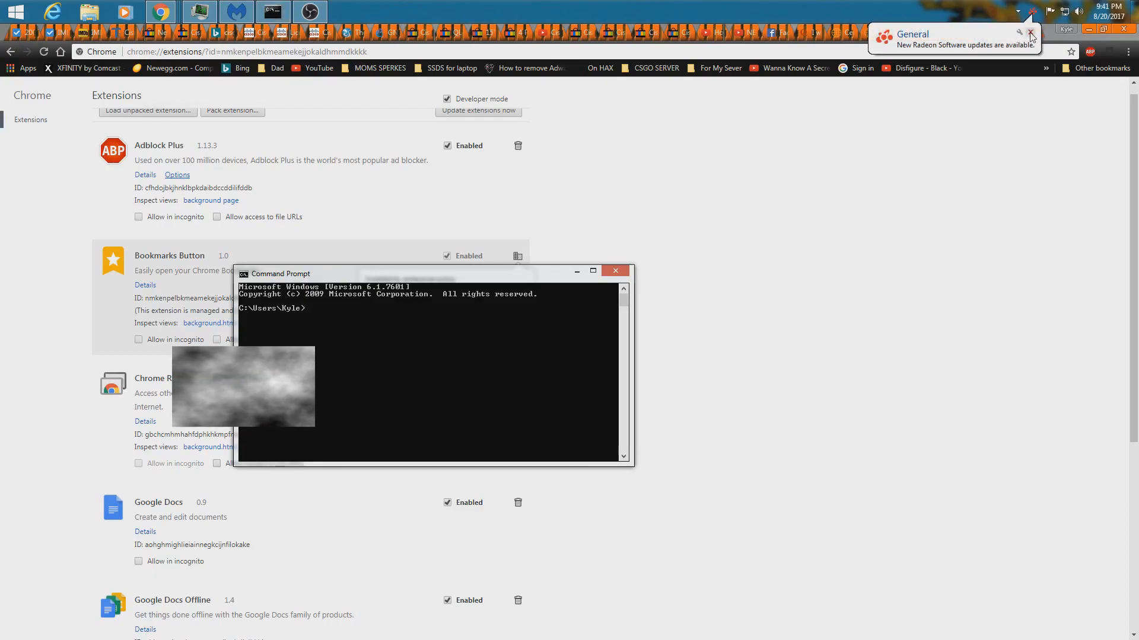
# Step: Close the ordinary Command Prompt window to switch to an administrator one
pyautogui.click(1033, 33)
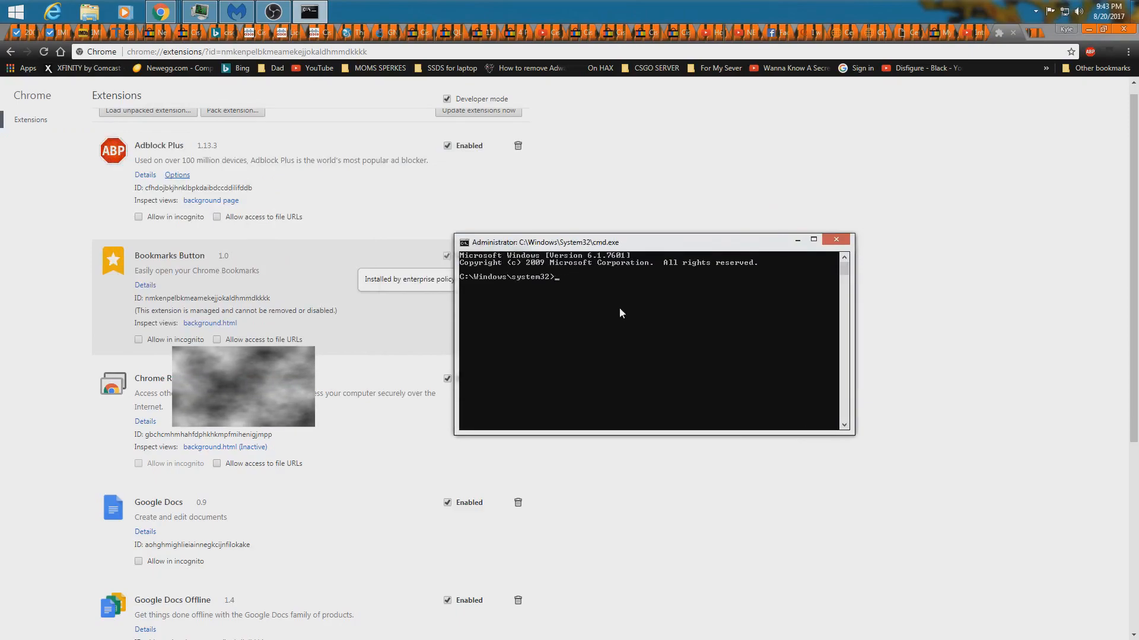
# Step: Begin typing the rd /S /Q removal command with the Windows directory variable
pyautogui.write('rd')
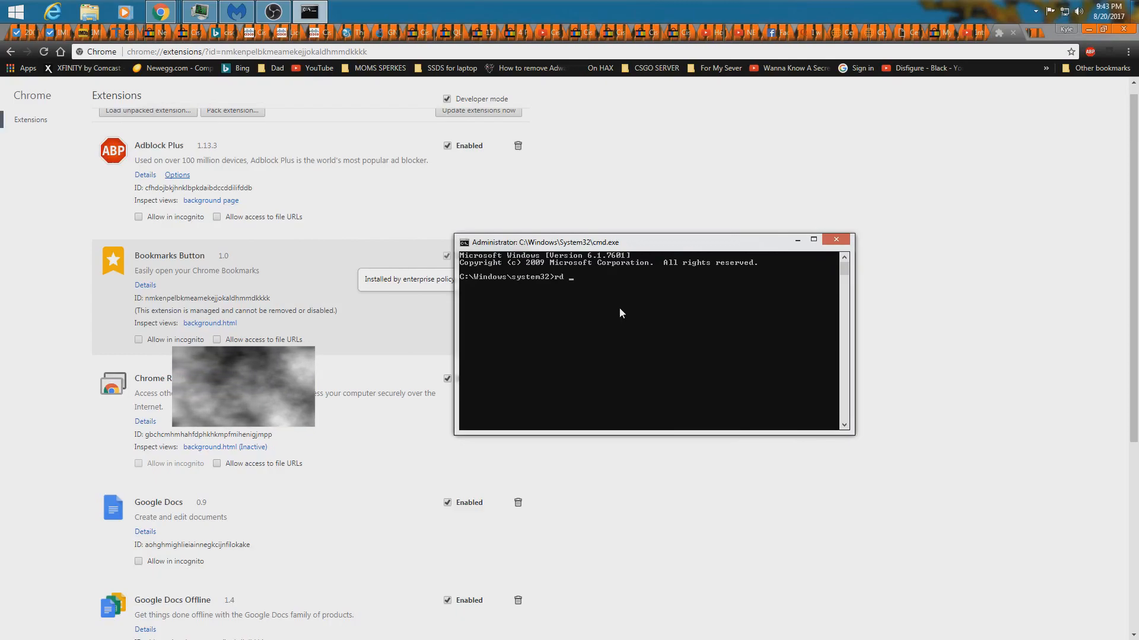
pyautogui.write('/S /Q "')
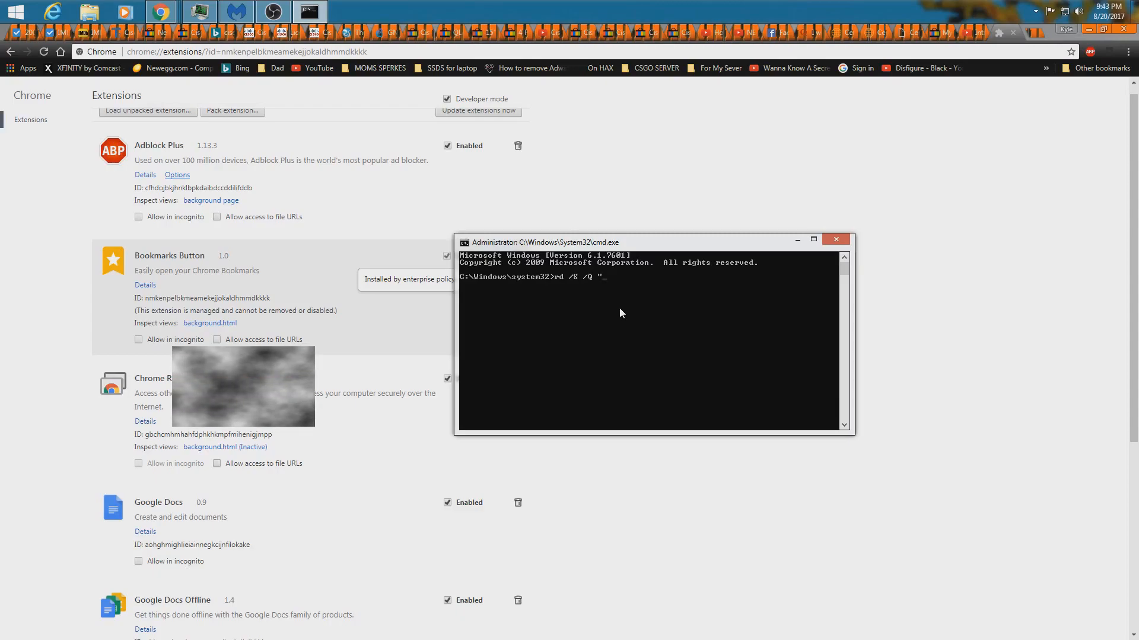
pyautogui.write('%')
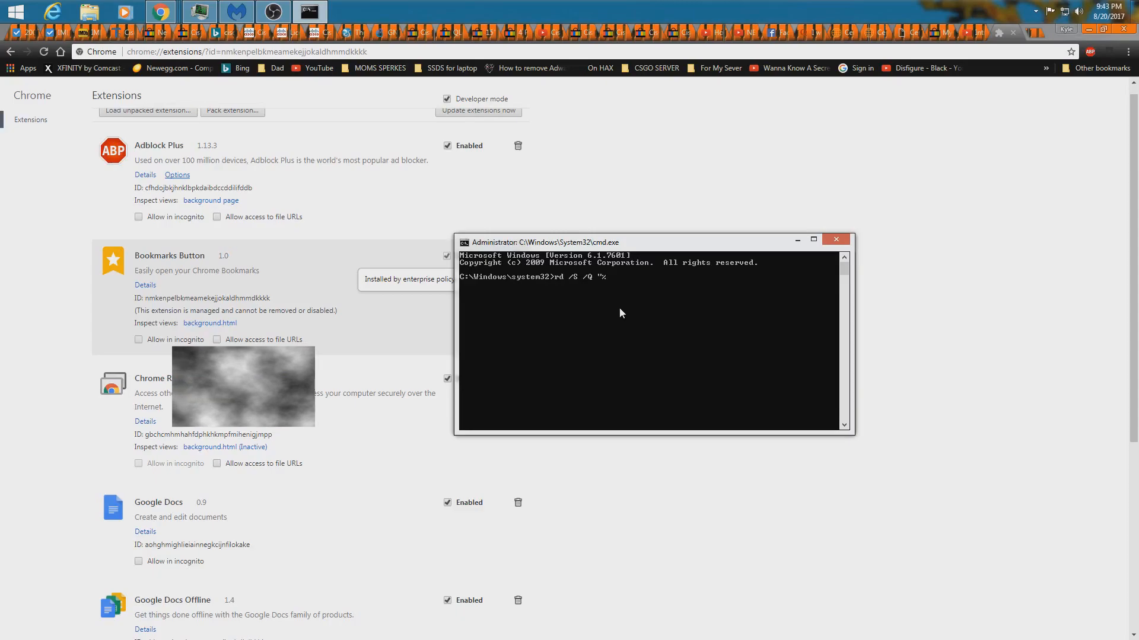
pyautogui.write('%System32')
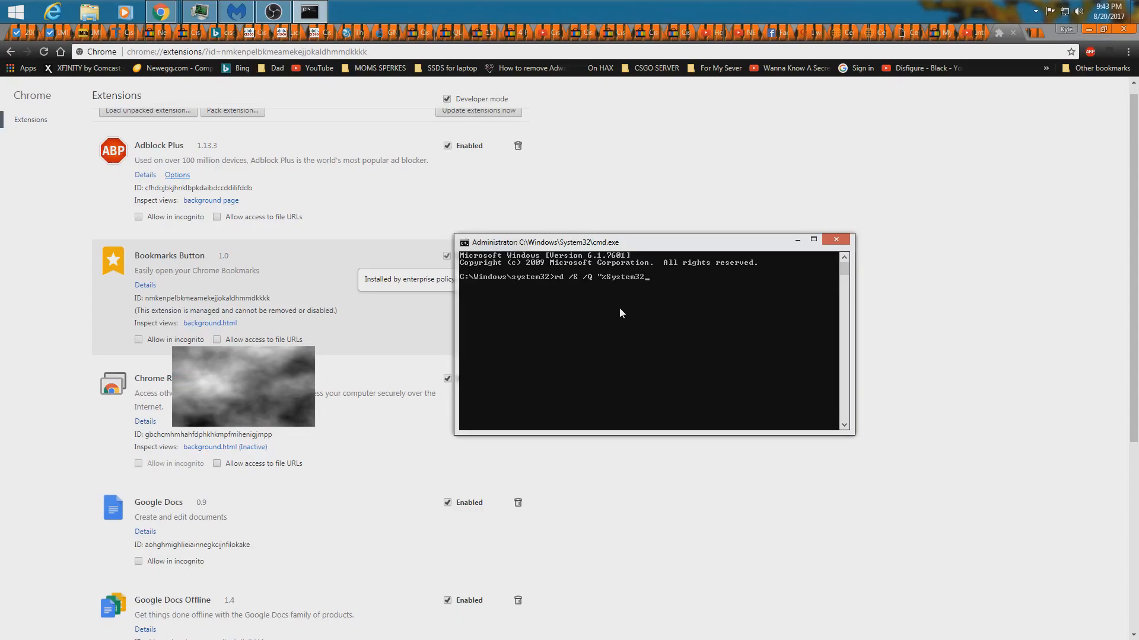
pyautogui.write('\\')
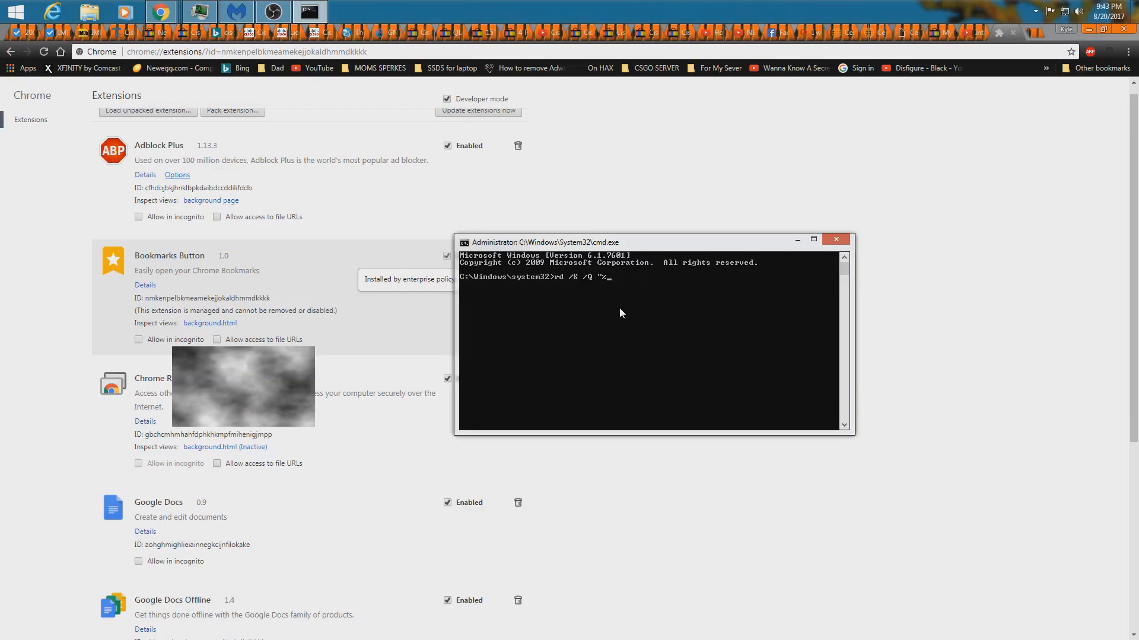
pyautogui.write('Wi')
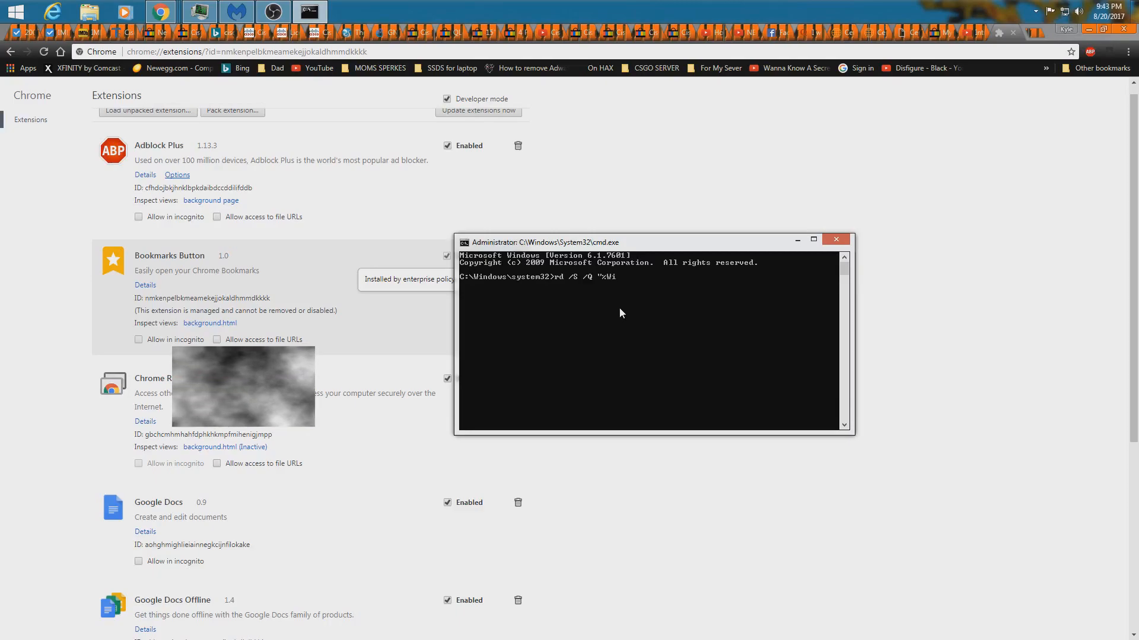
pyautogui.write('ndrive')
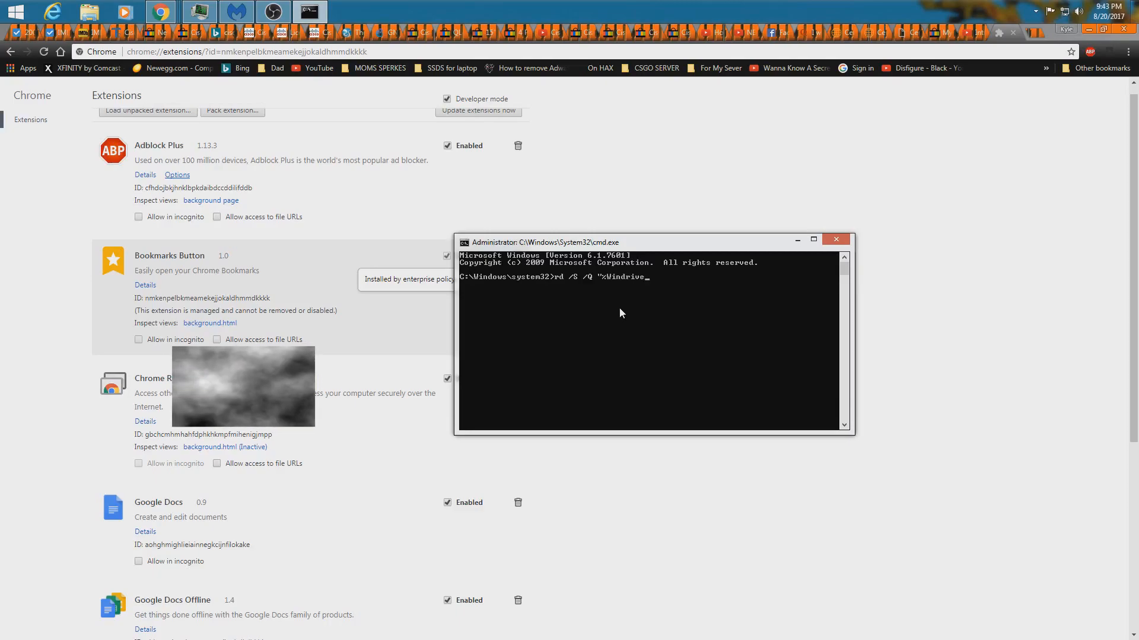
pyautogui.write('er')
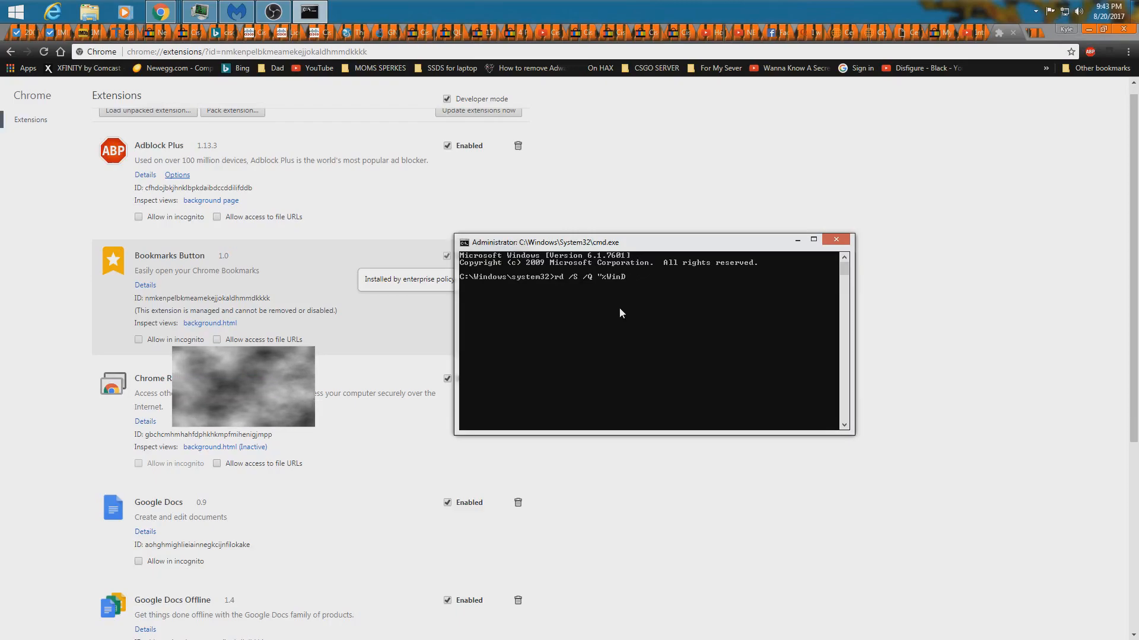
# Step: Finish the path to System32\GroupPolicyUsers and run the deletion
pyautogui.write('ir%')
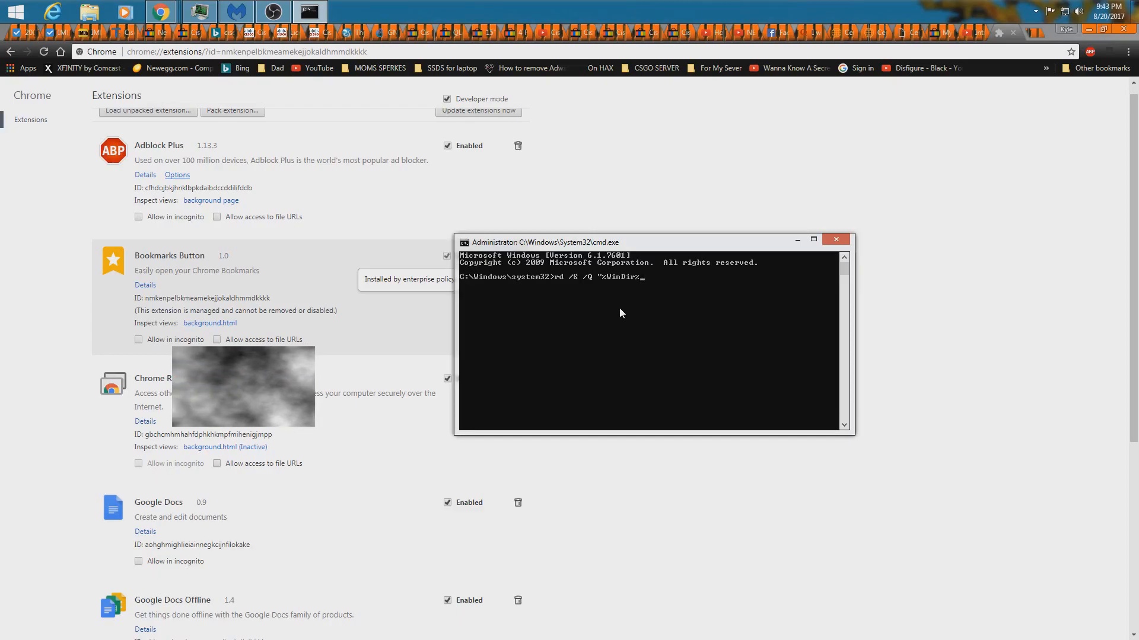
pyautogui.write('\\')
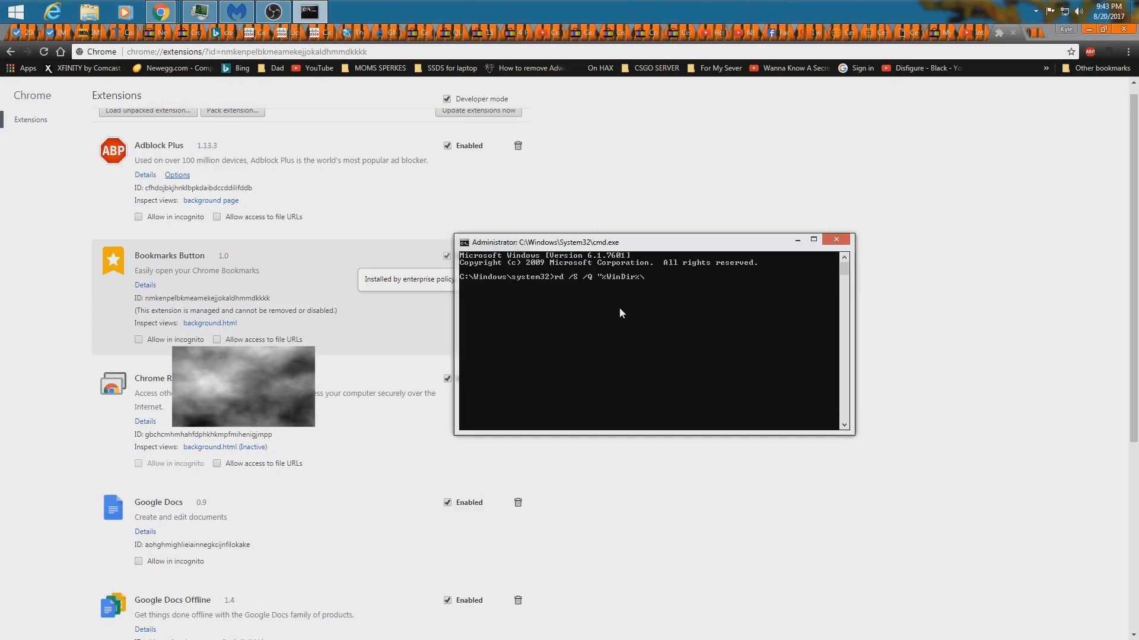
pyautogui.write('\\System32')
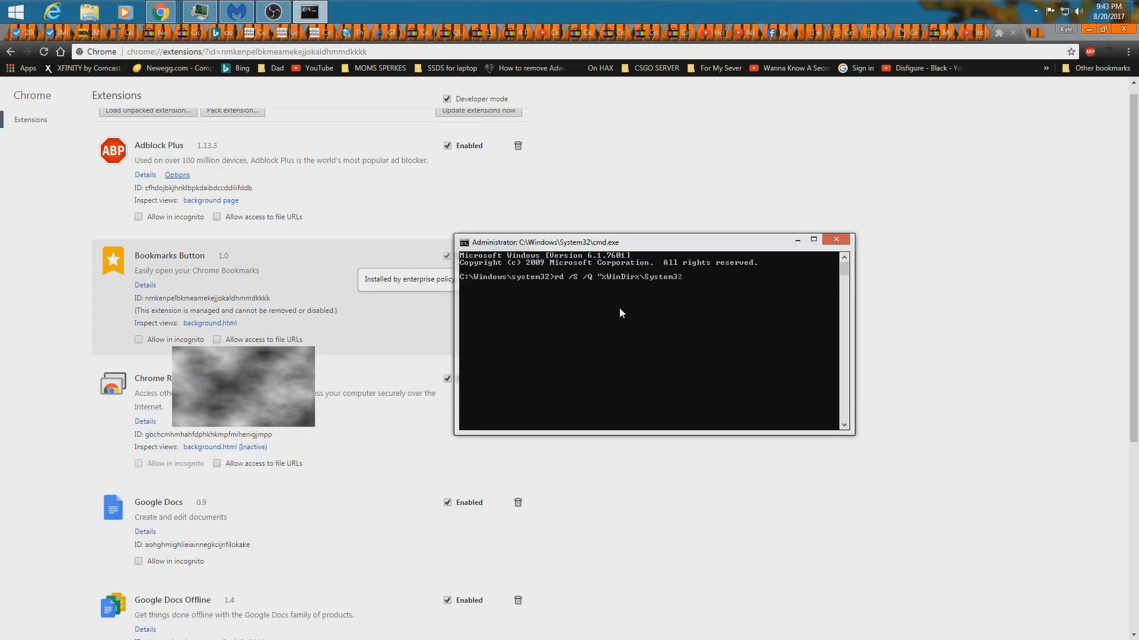
pyautogui.write('\\')
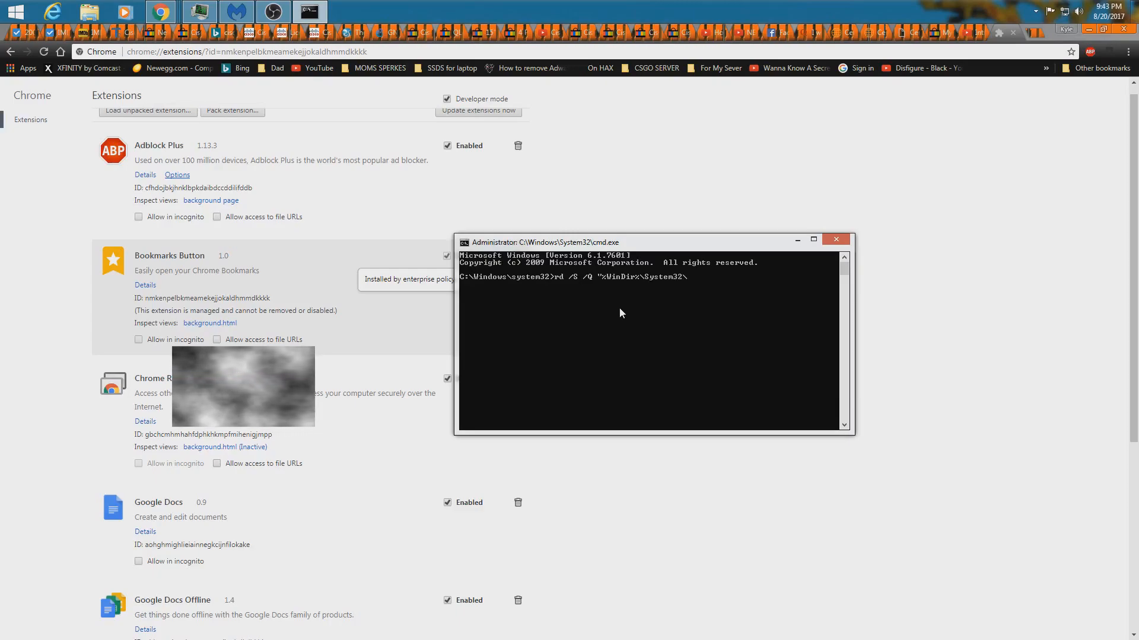
pyautogui.write('Group')
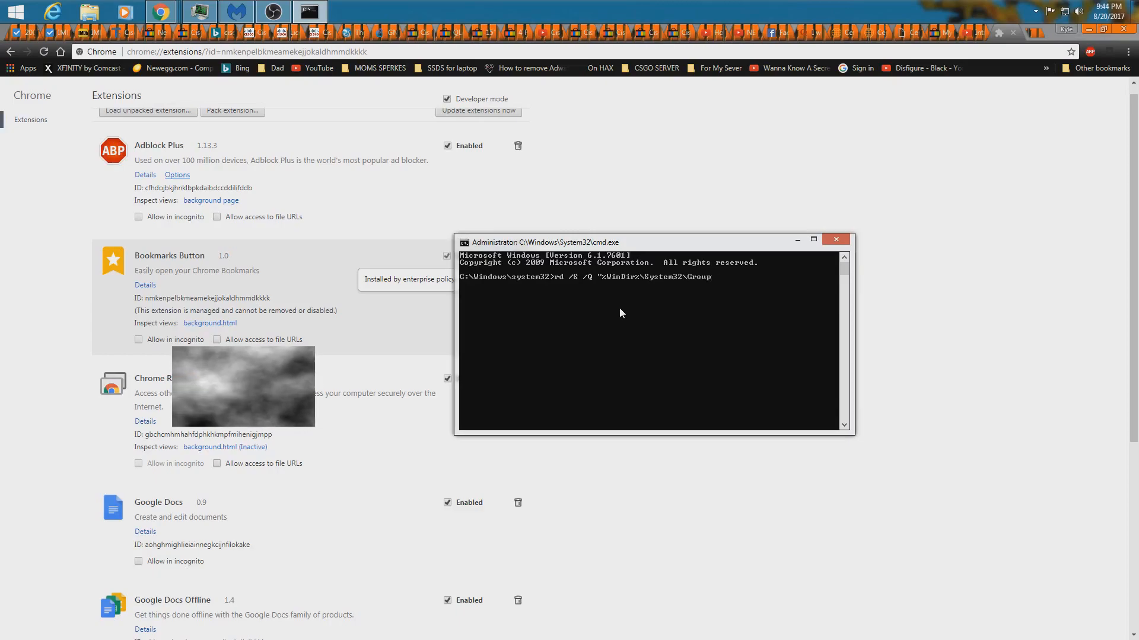
pyautogui.write('Policy')
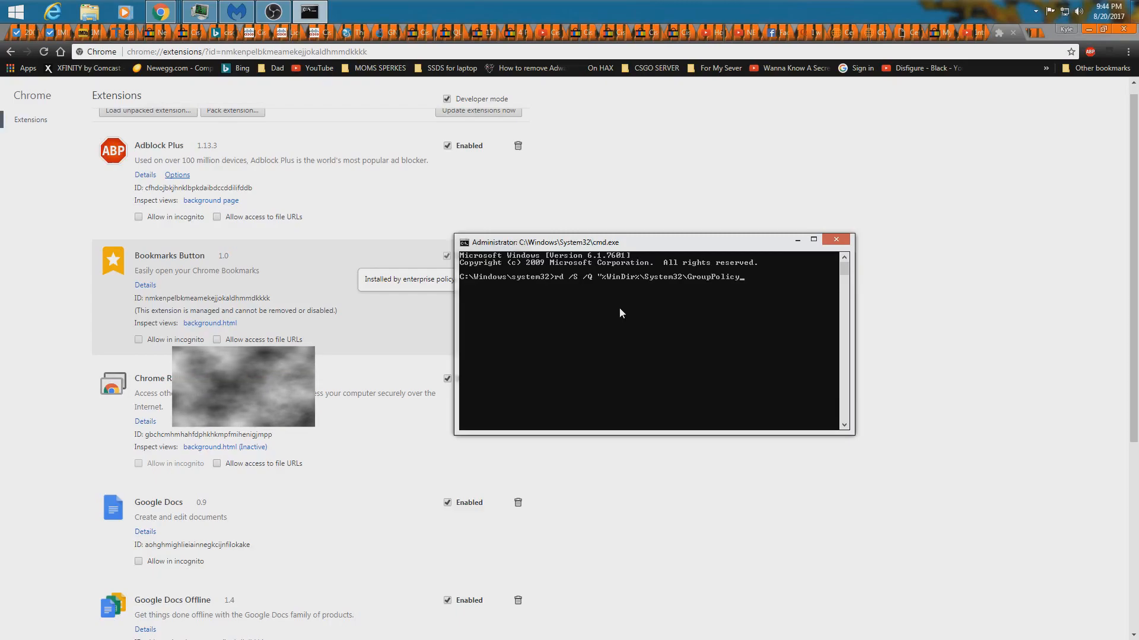
pyautogui.write('Users')
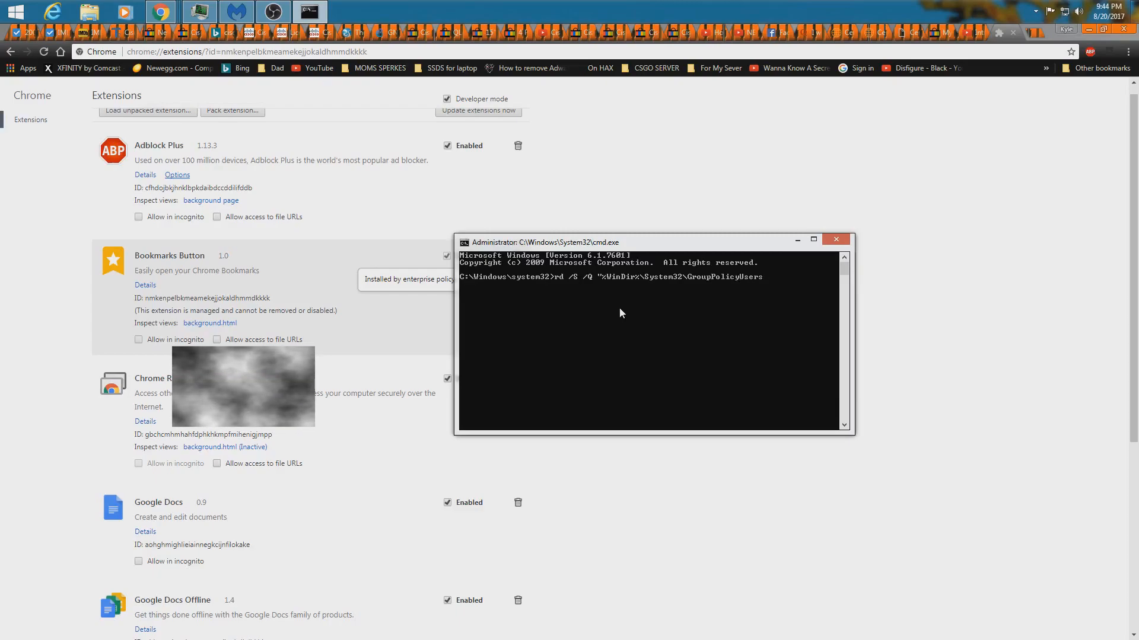
pyautogui.press('Enter')
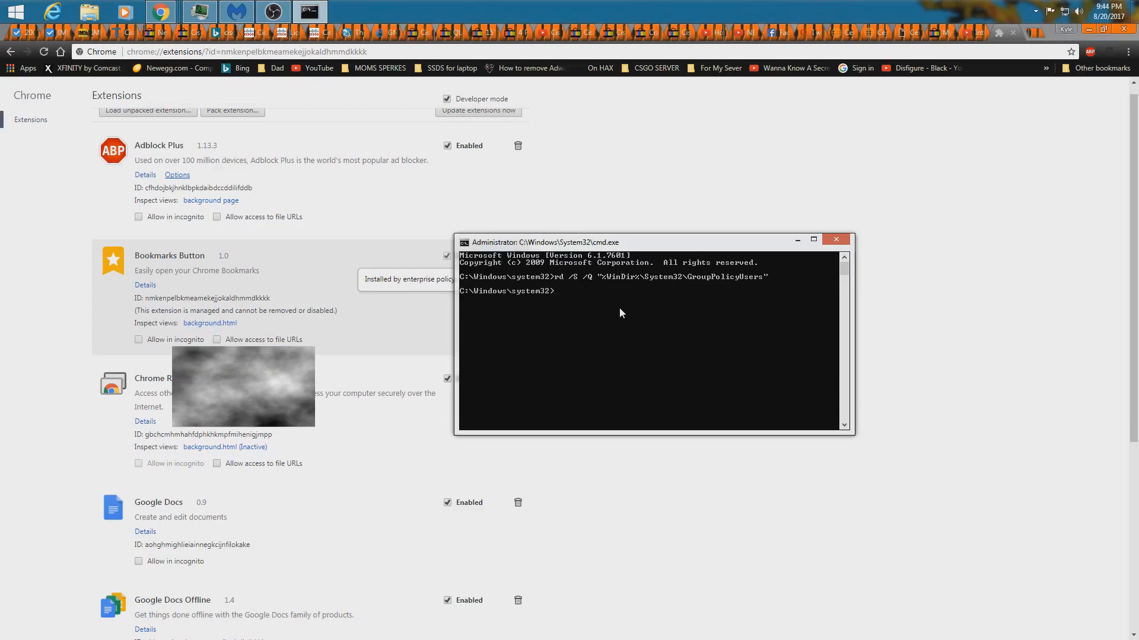
# Step: Type rd /S /Q with a quoted %WinDir% path
pyautogui.write('r')
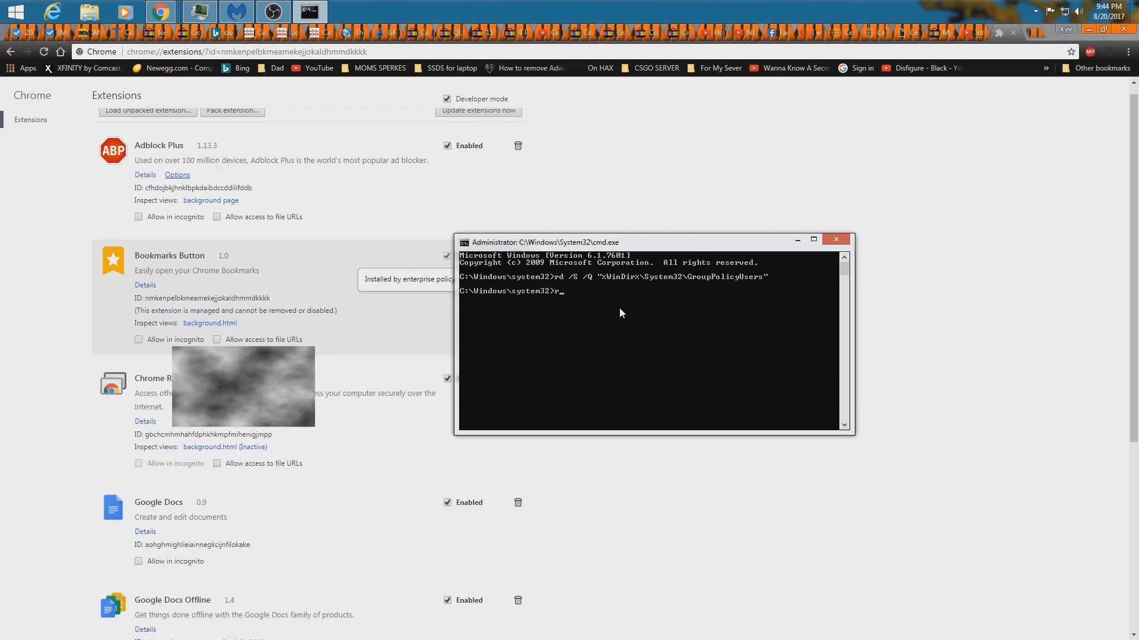
pyautogui.write('d')
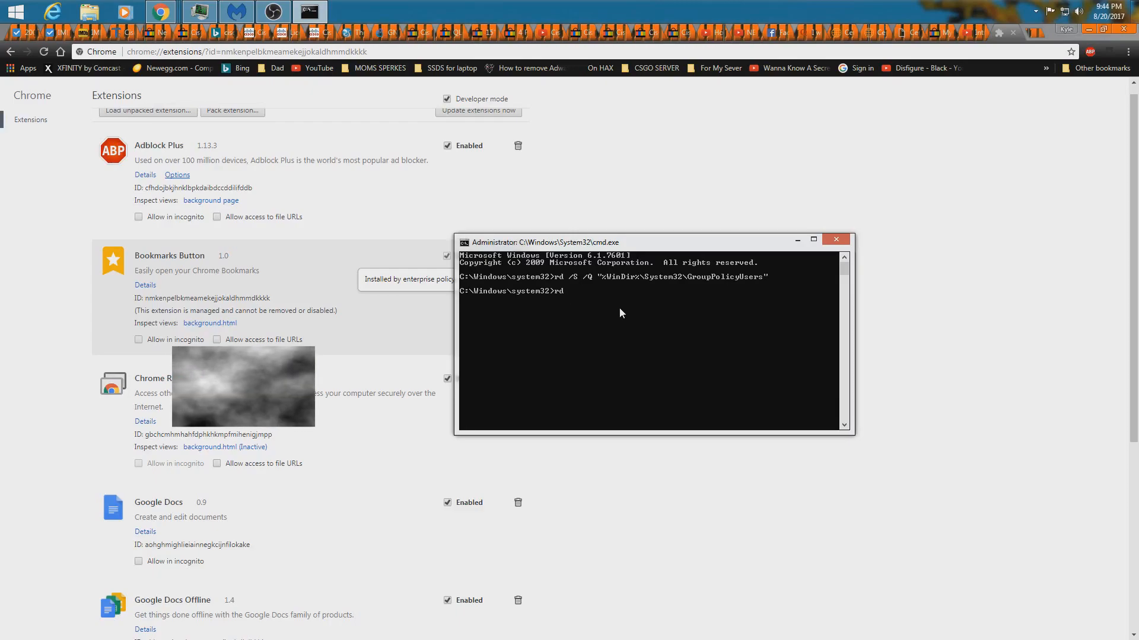
pyautogui.write('/S')
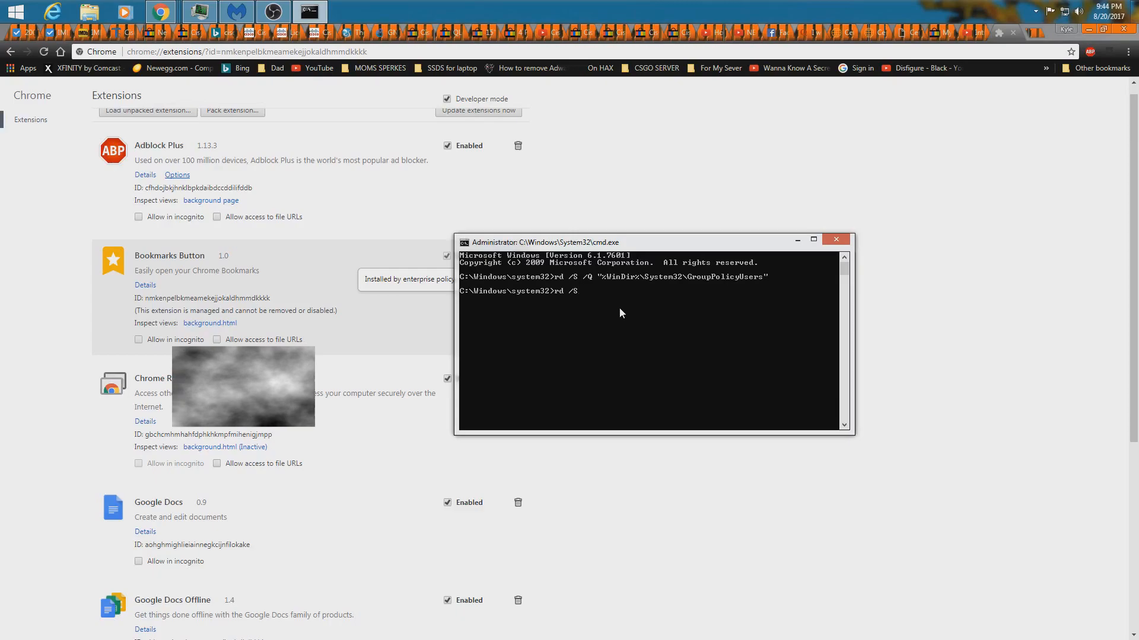
pyautogui.write('/Q')
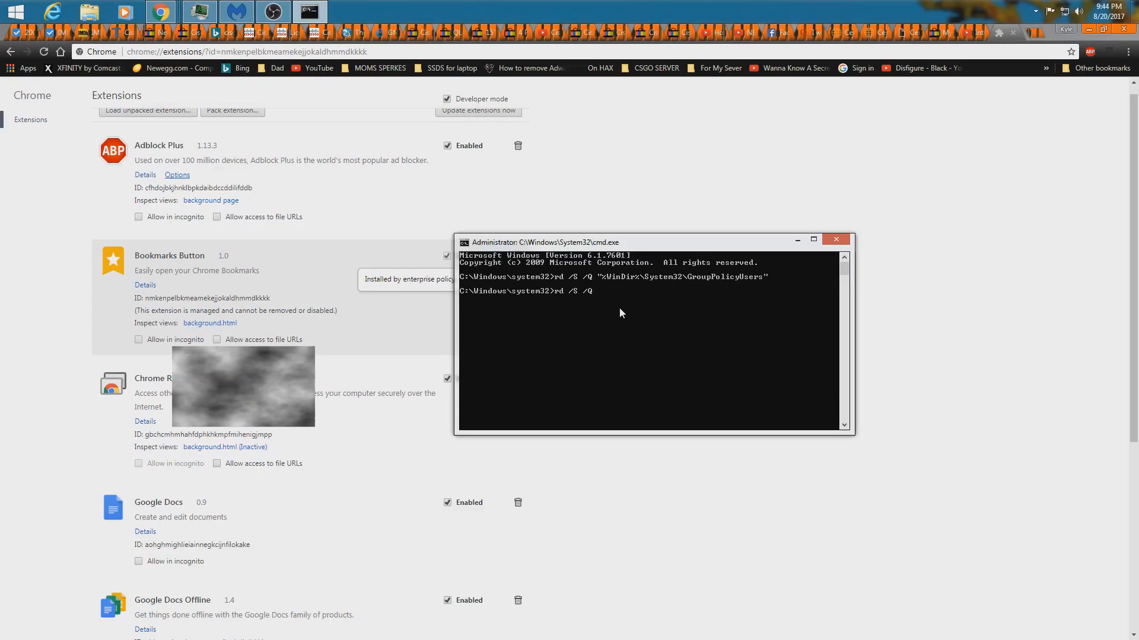
pyautogui.write('"')
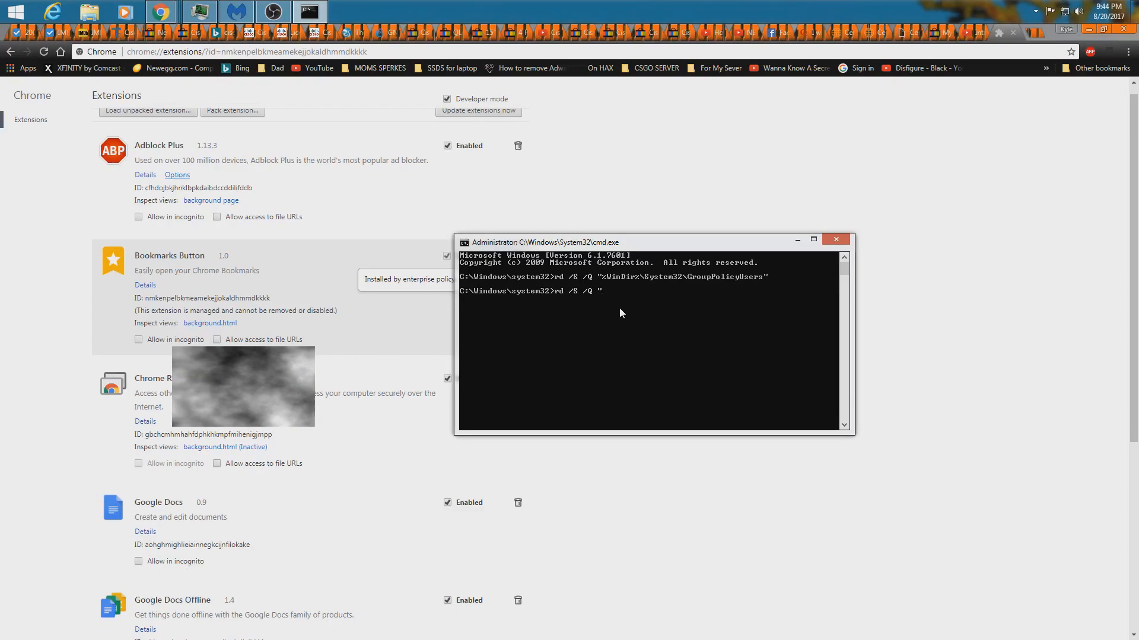
pyautogui.write('%W')
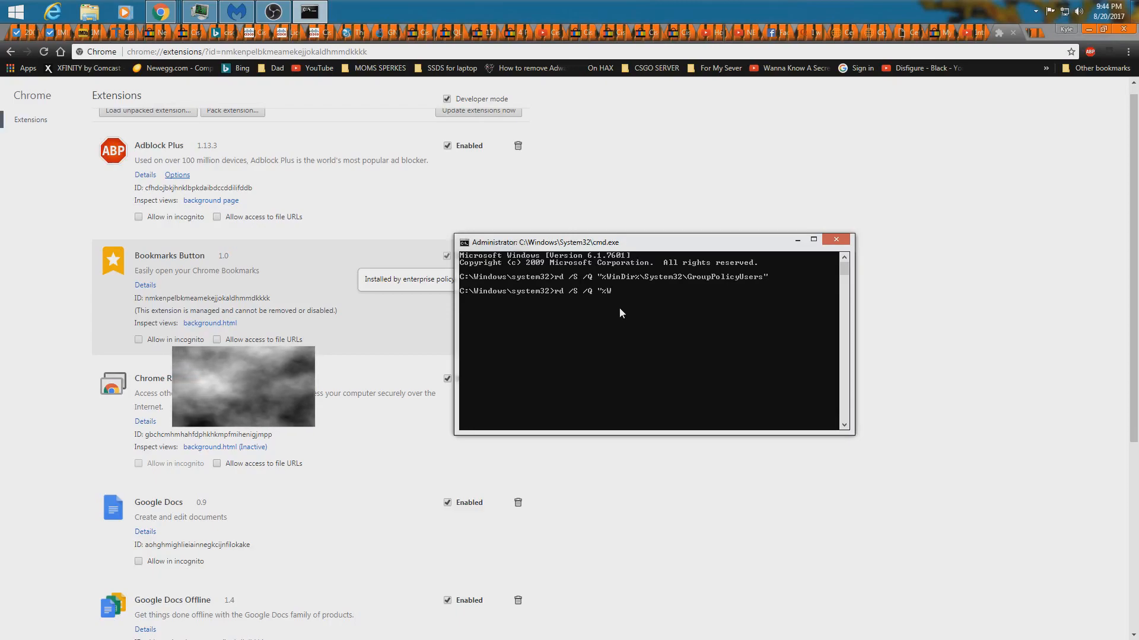
pyautogui.write('indriver')
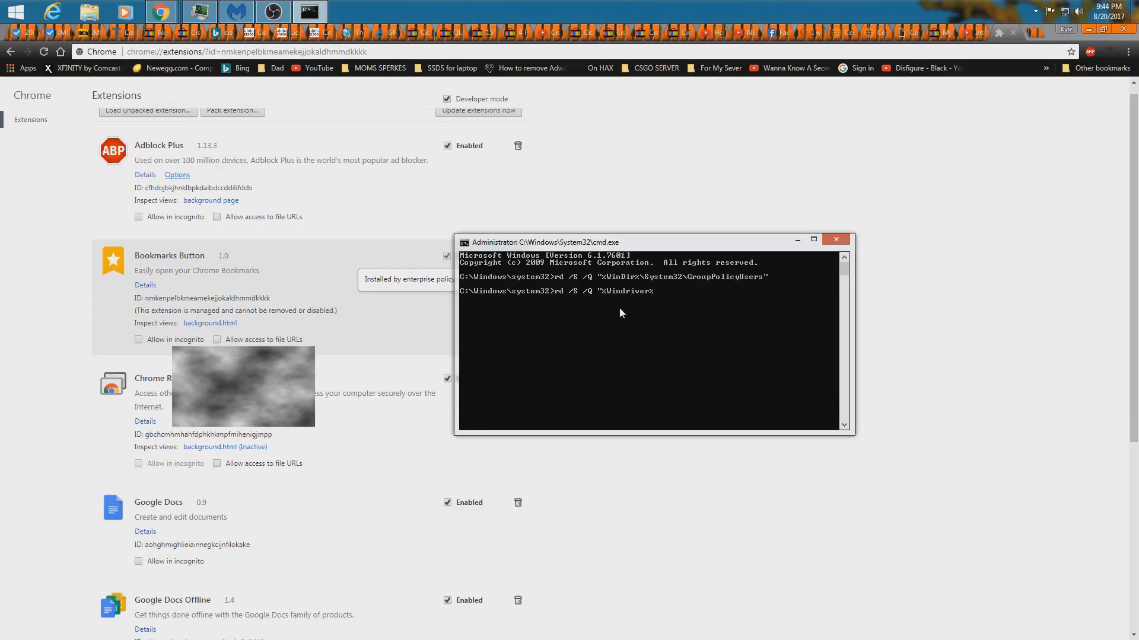
# Step: Complete the path to System32\GroupPolicy for the deletion command
pyautogui.write('%')
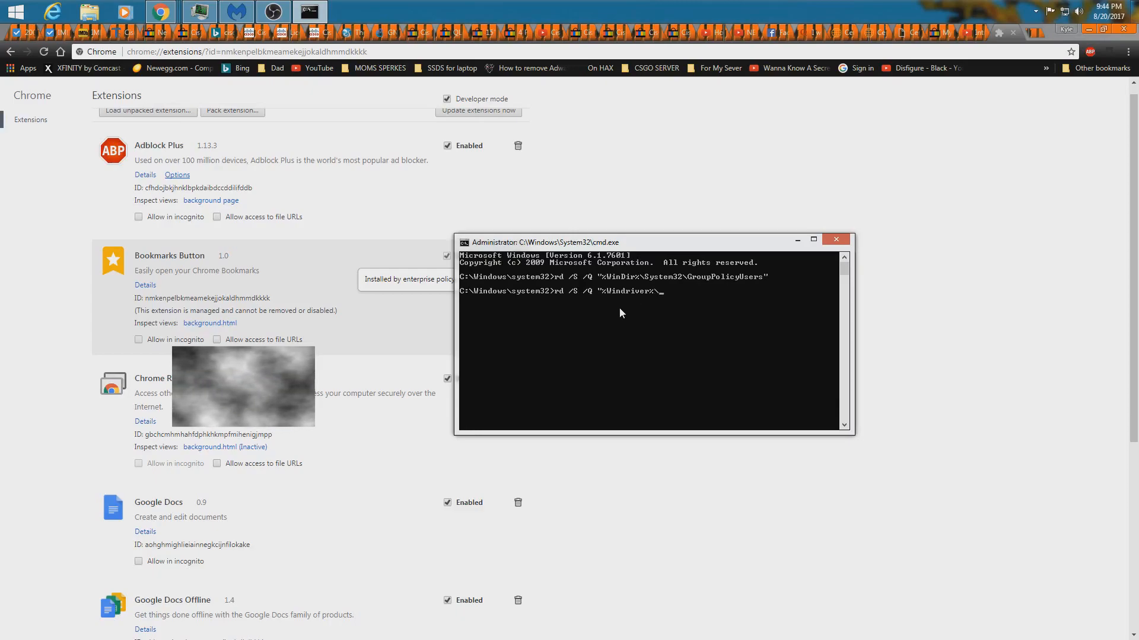
pyautogui.write('s')
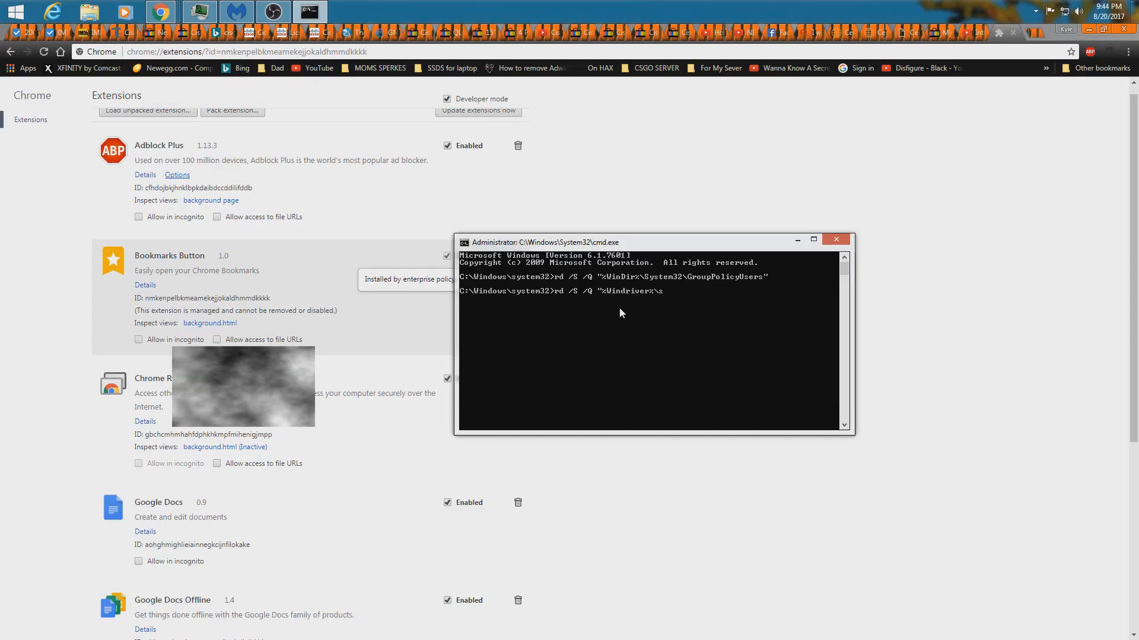
pyautogui.write('ystem32\\')
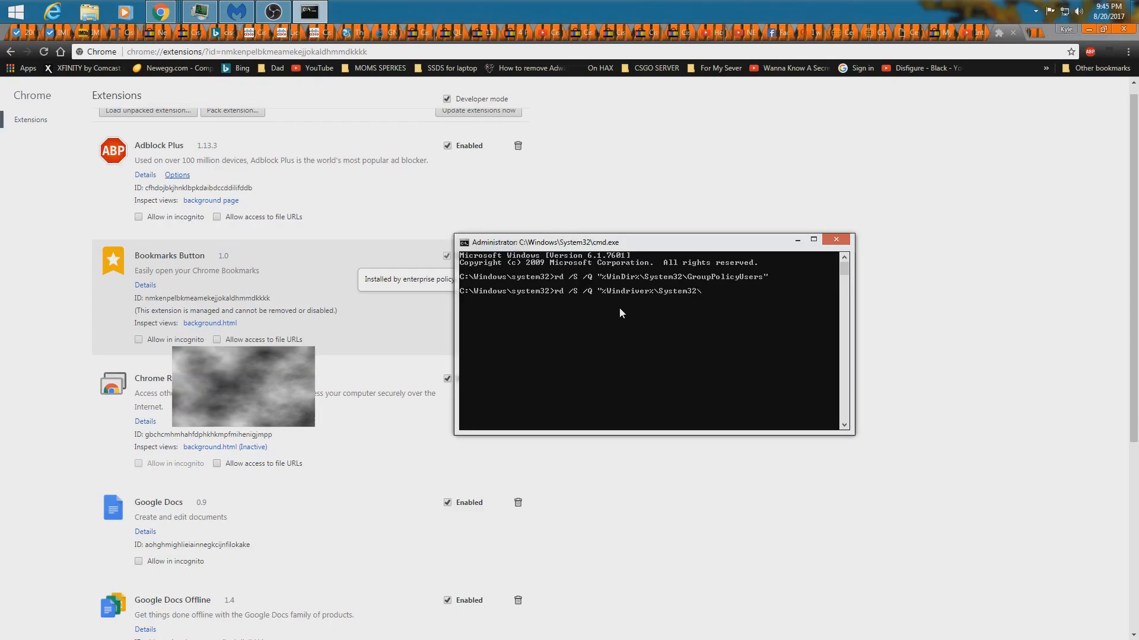
pyautogui.write('Group')
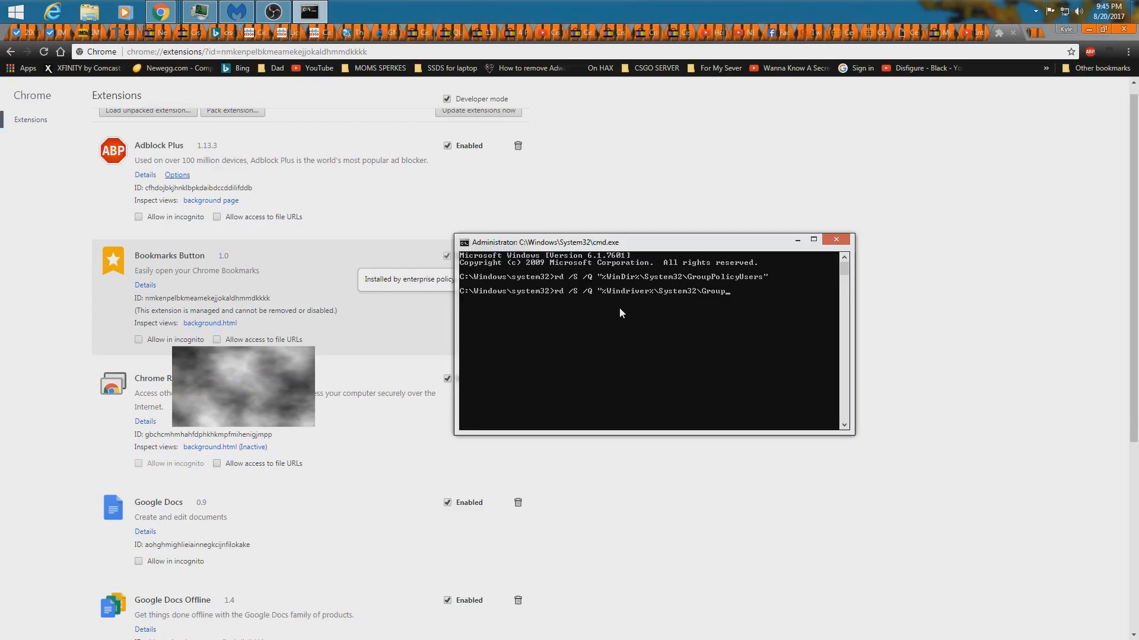
pyautogui.write('p')
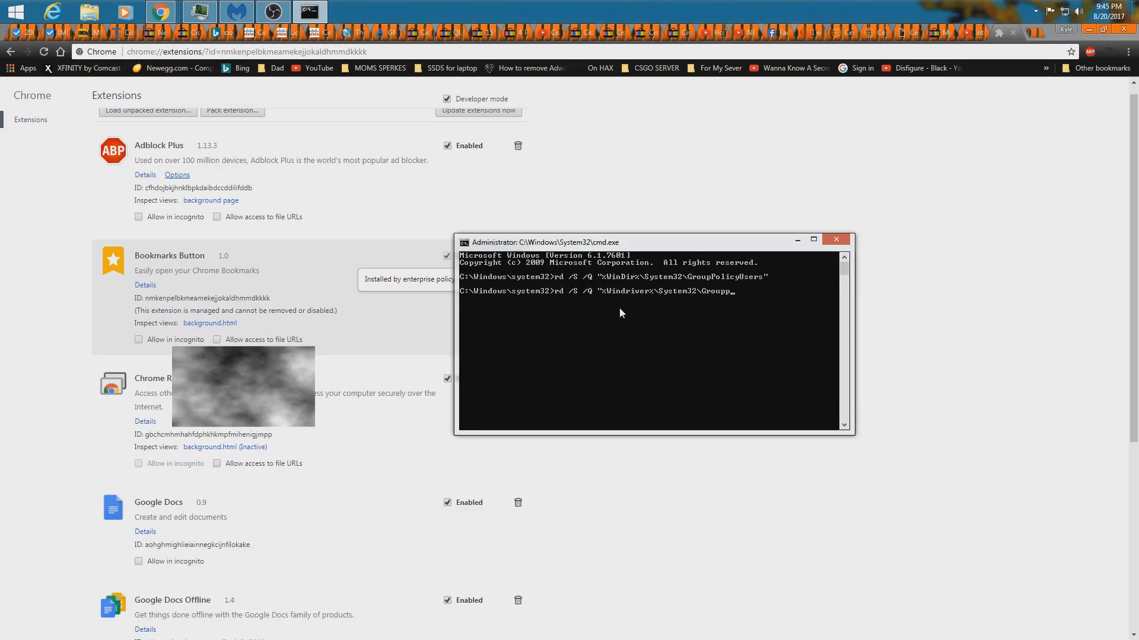
pyautogui.write('Policy')
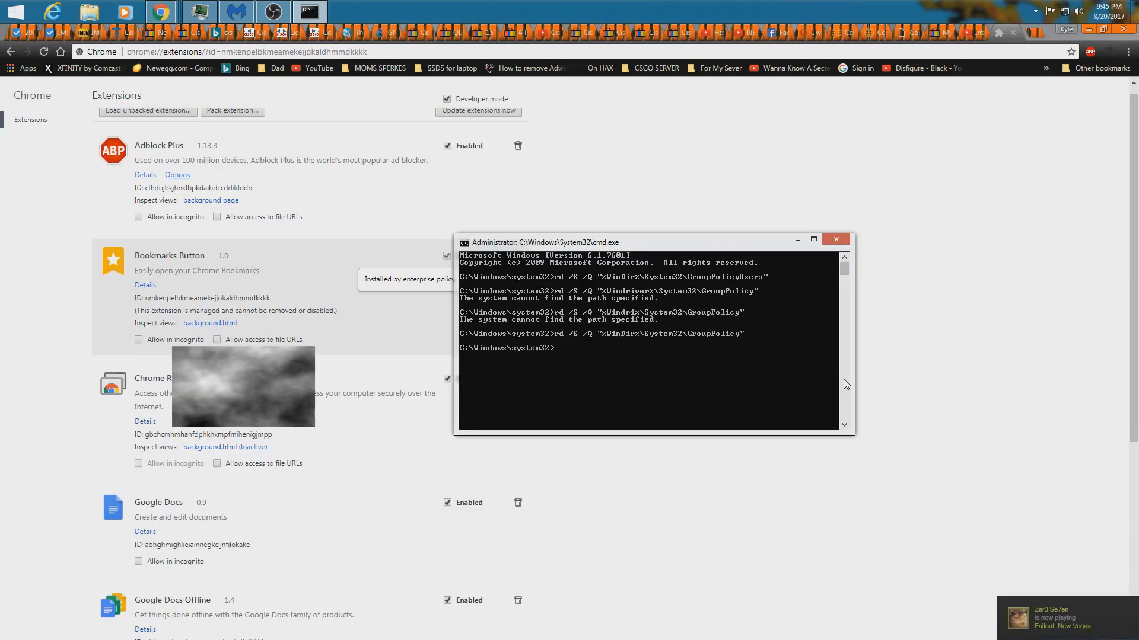
# Step: Run gpupdate /force to refresh Group Policy immediately
pyautogui.write('gp')
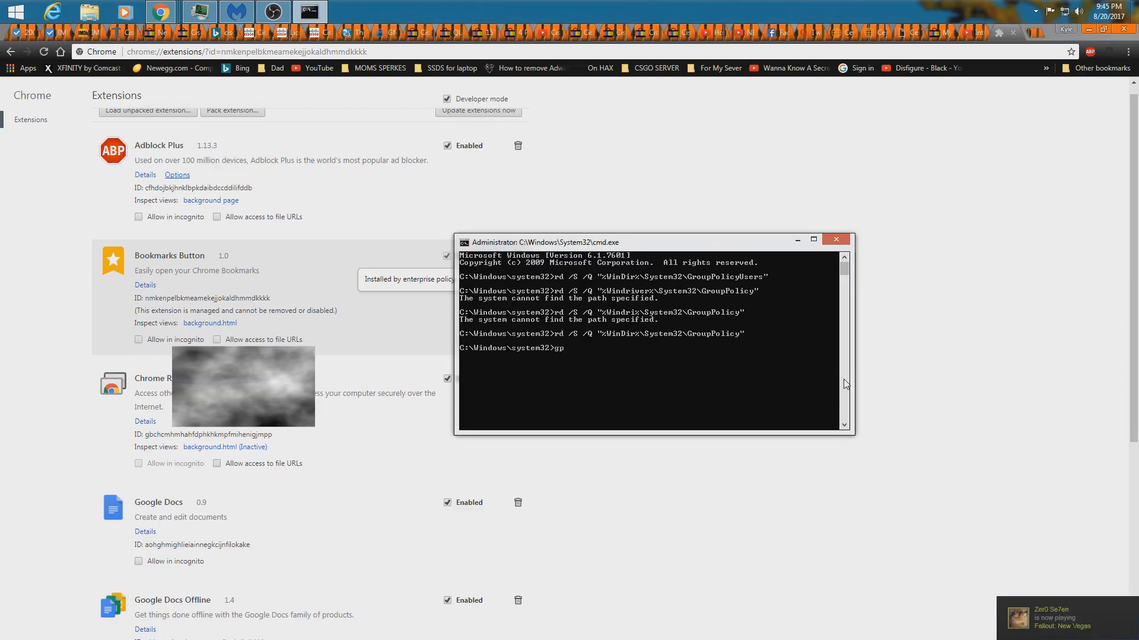
pyautogui.write('pdate')
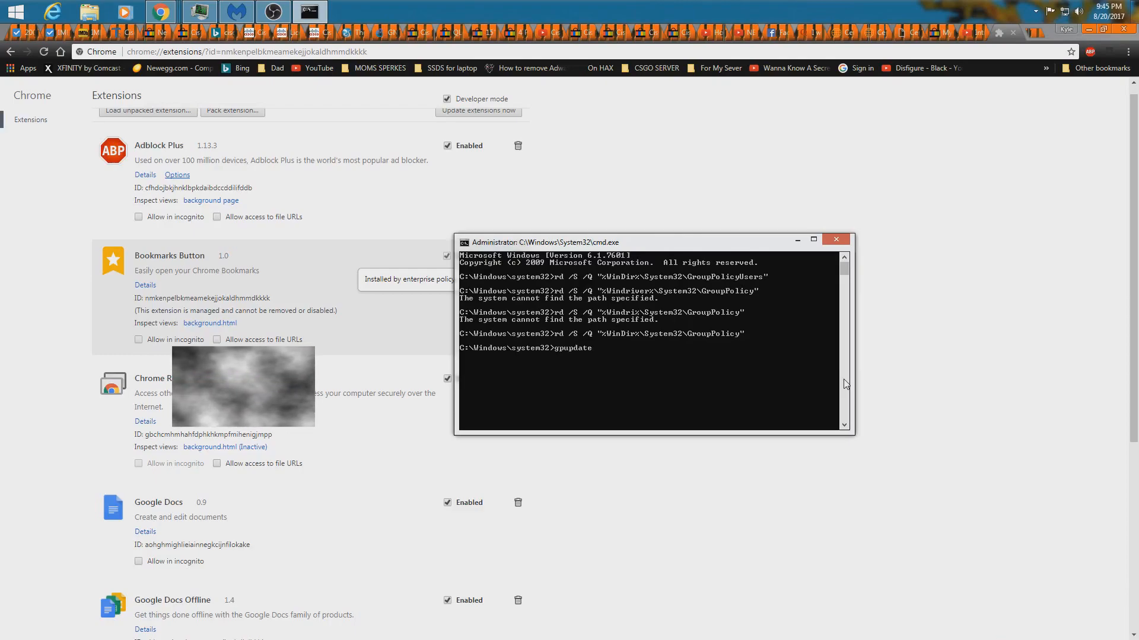
pyautogui.write('/')
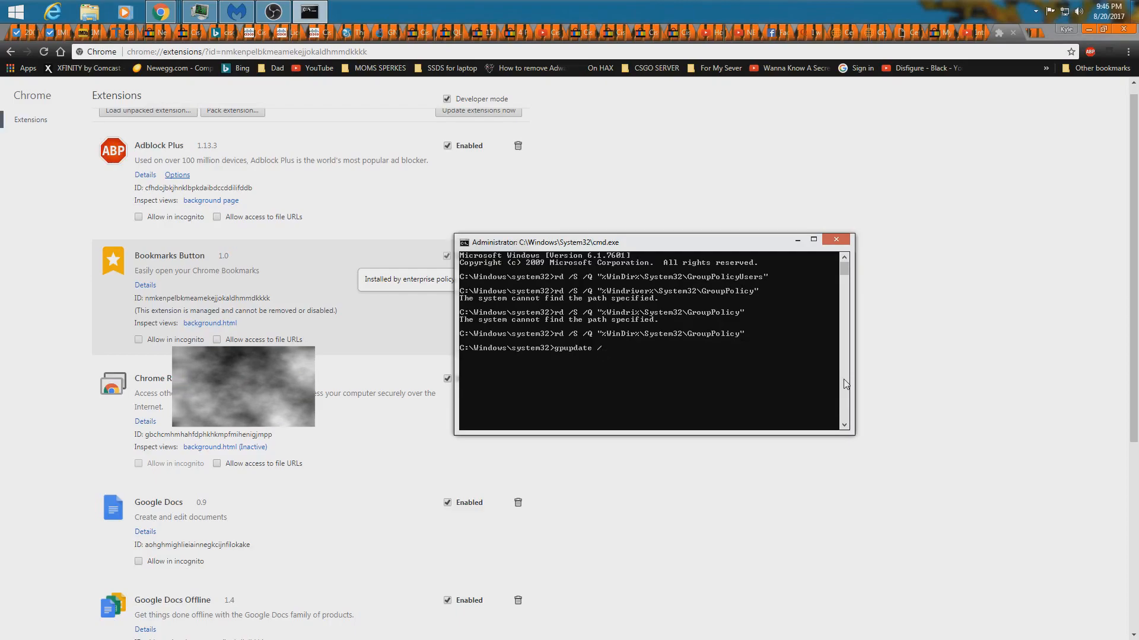
pyautogui.write('f')
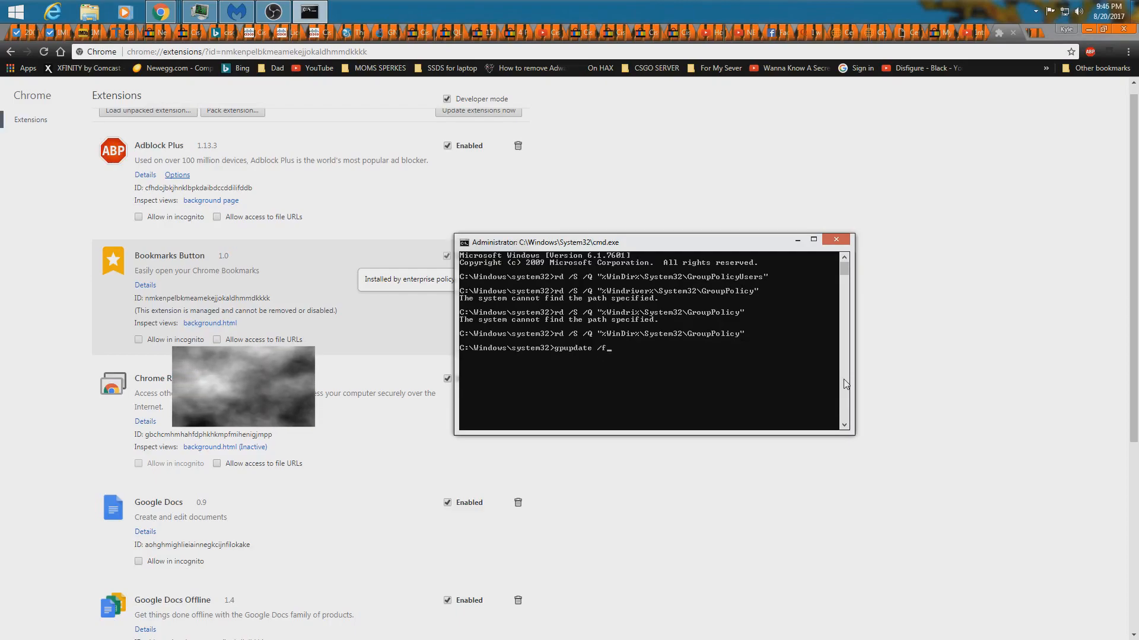
pyautogui.write('or')
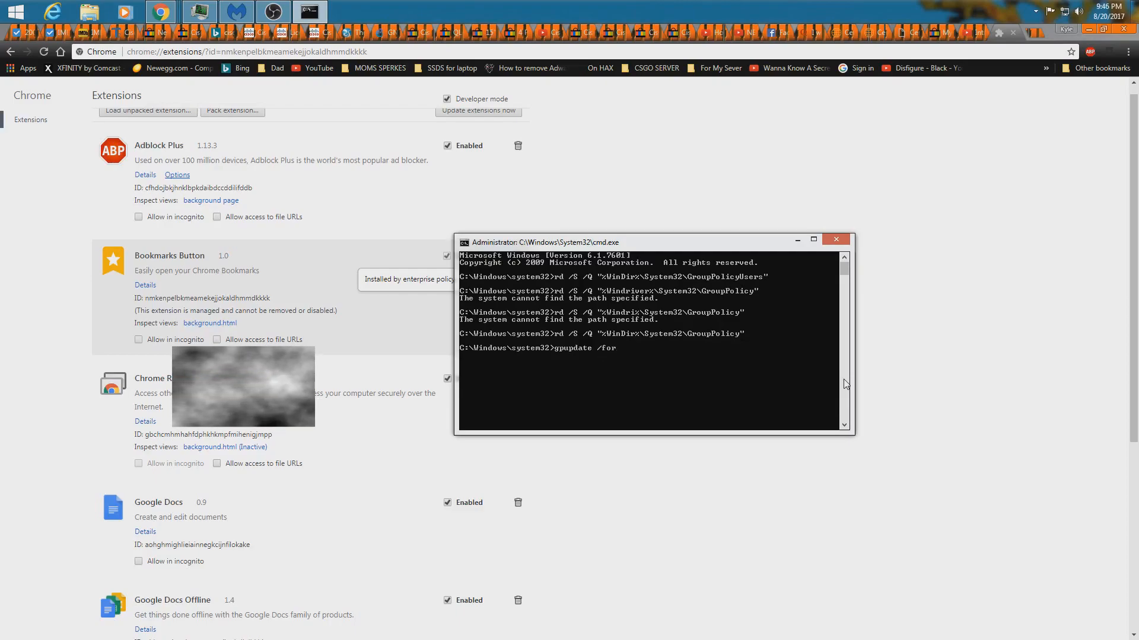
pyautogui.write('c')
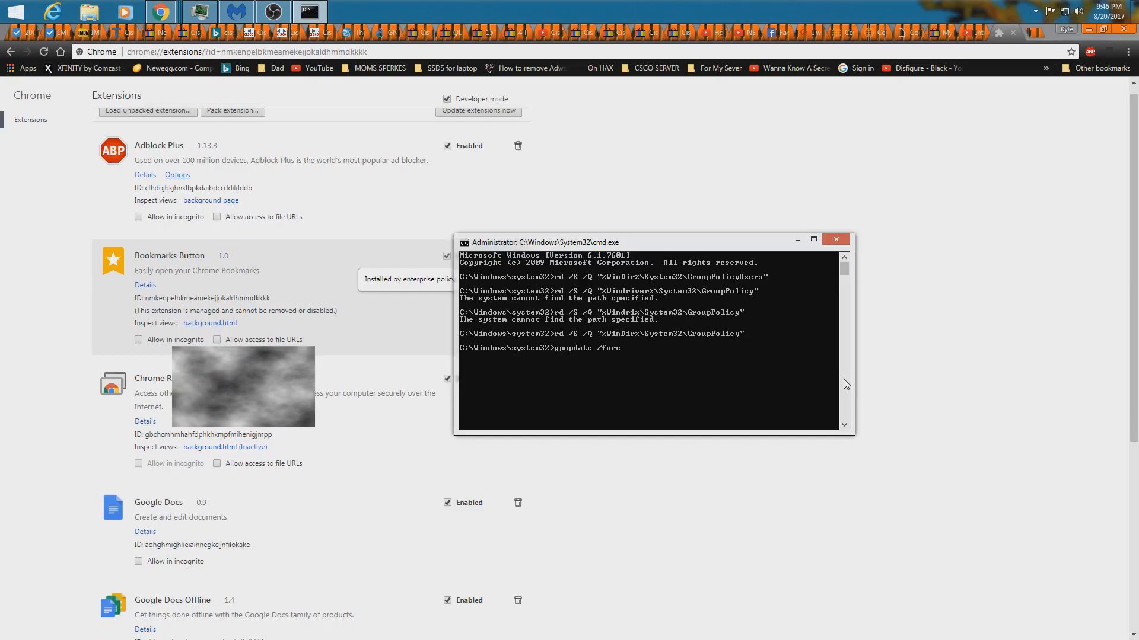
pyautogui.press('Enter')
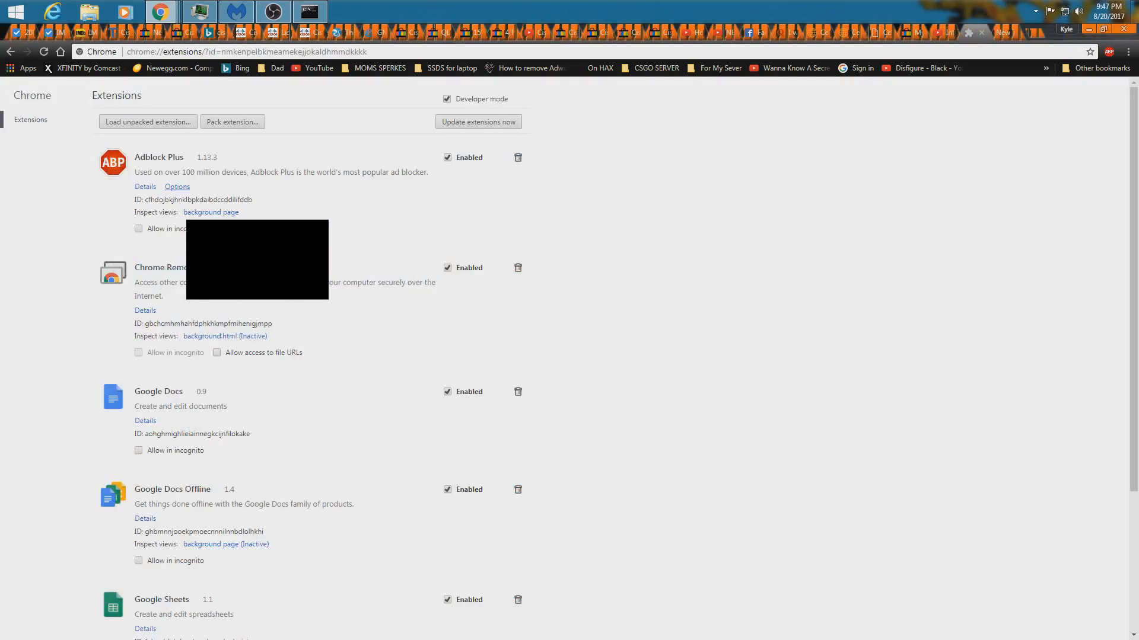
# Step: Confirm Chrome's extensions list shows only Adblock Plus, Chrome Remote Desktop and Google apps
pyautogui.moveTo(136, 295); pyautogui.dragTo(201, 323)
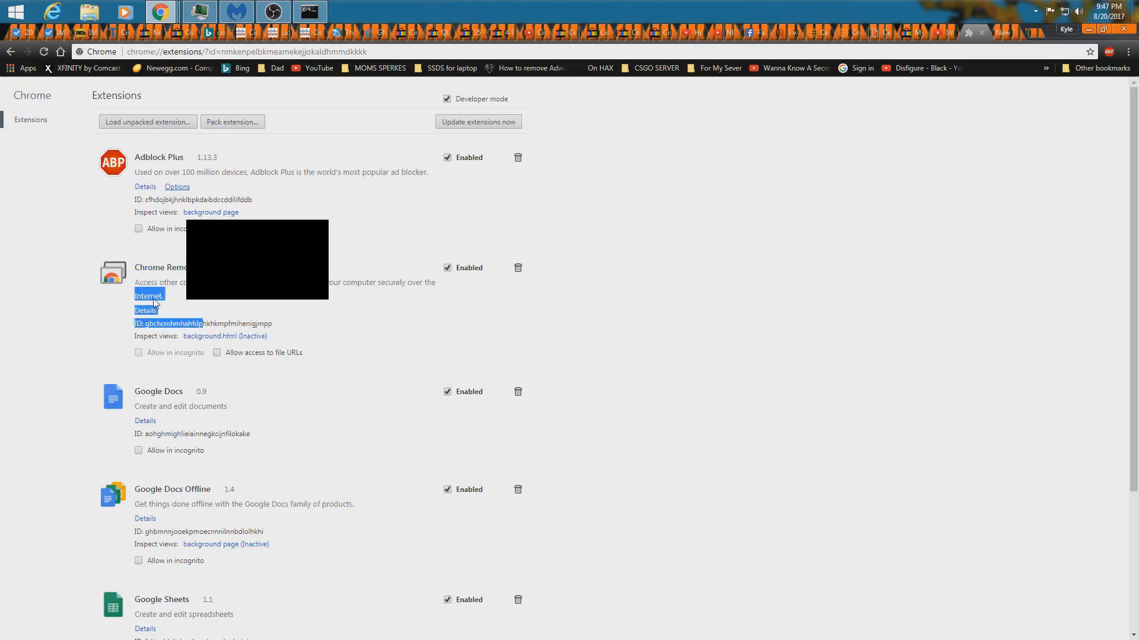